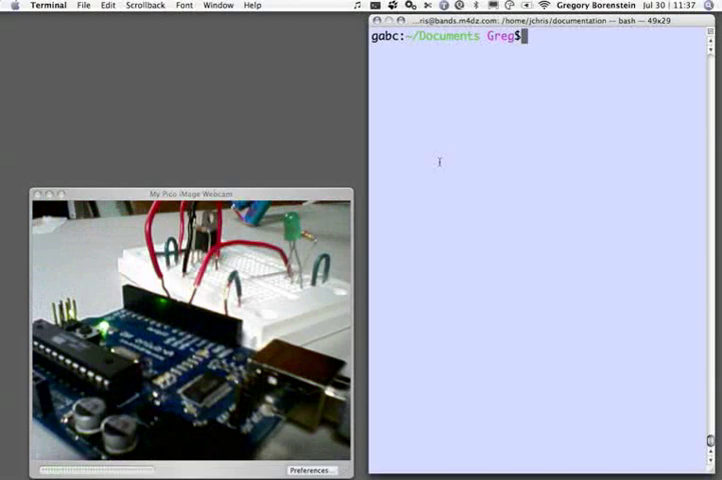
Step: Run 'rad hello_world' to generate the sketch directory with Rakefile and config files
type("rad")
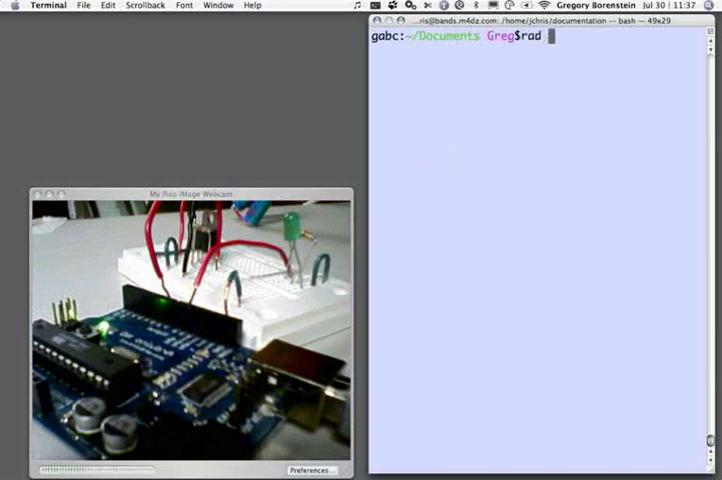
type("hello_")
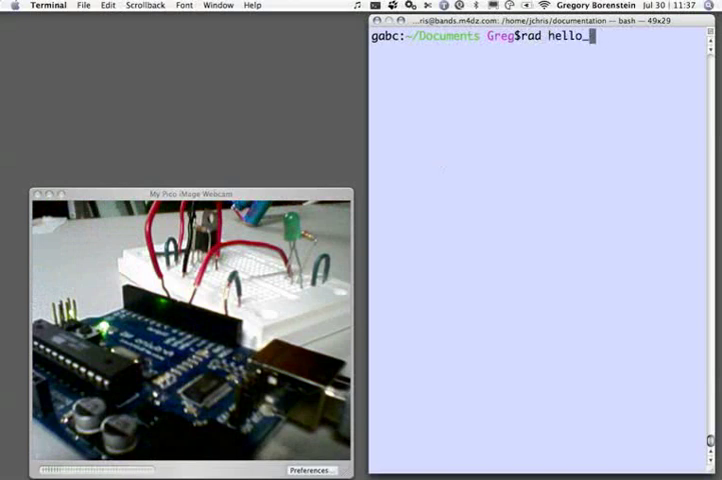
type("world")
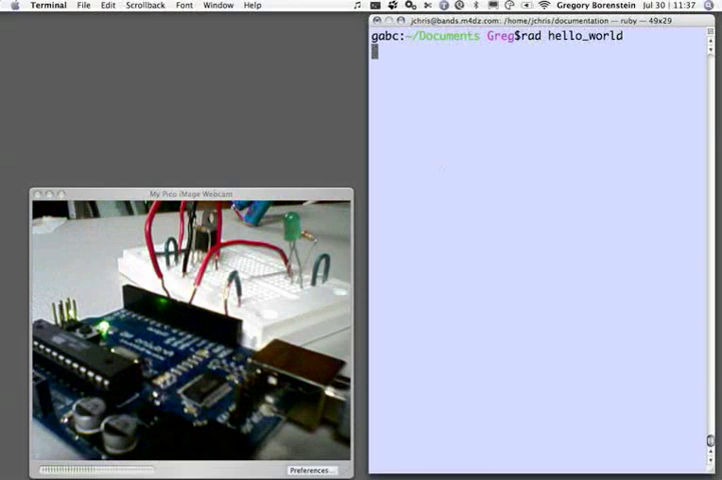
key("Return")
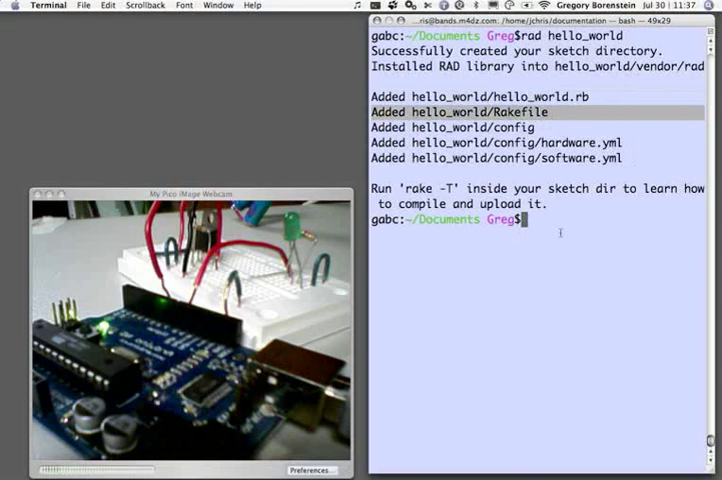
Step: Change into the hello_world folder and launch the project in TextMate via 'mate .'
type("cd hello_world/")
type("mate .")
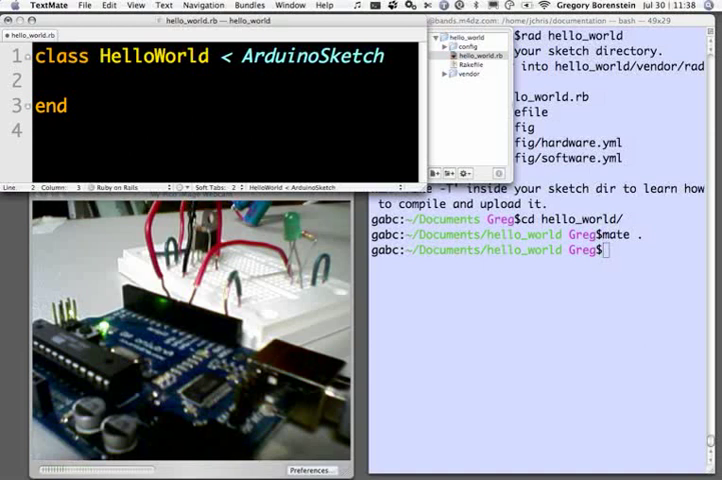
Step: Declare 'output_pin 9, :as => :led' inside the HelloWorld class
type("output_o")
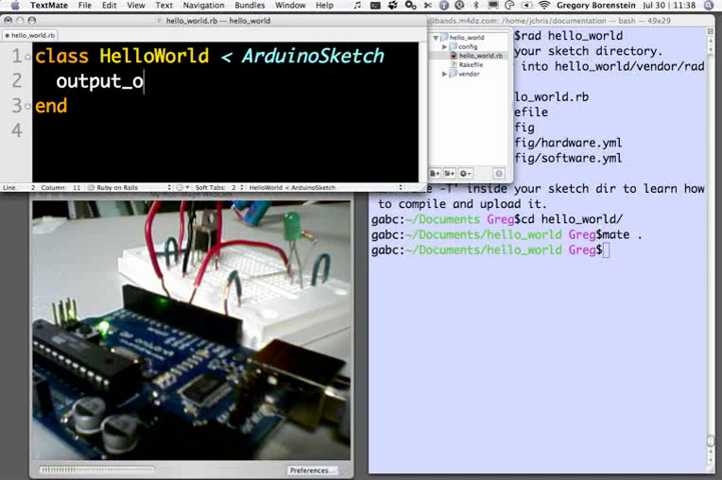
type("pin")
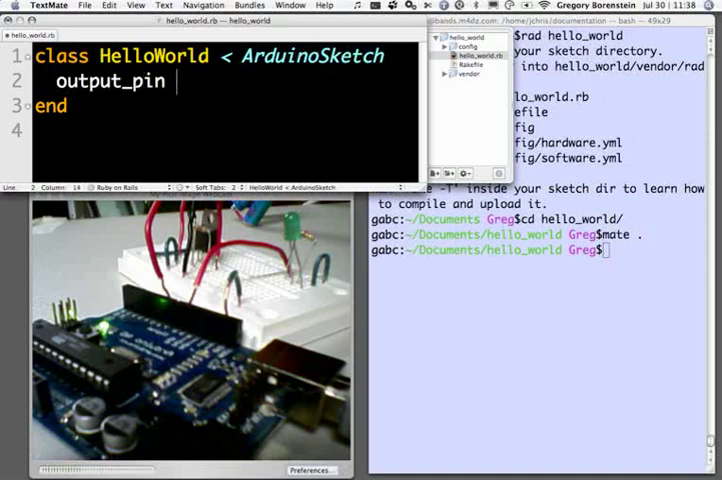
type("9, :as =")
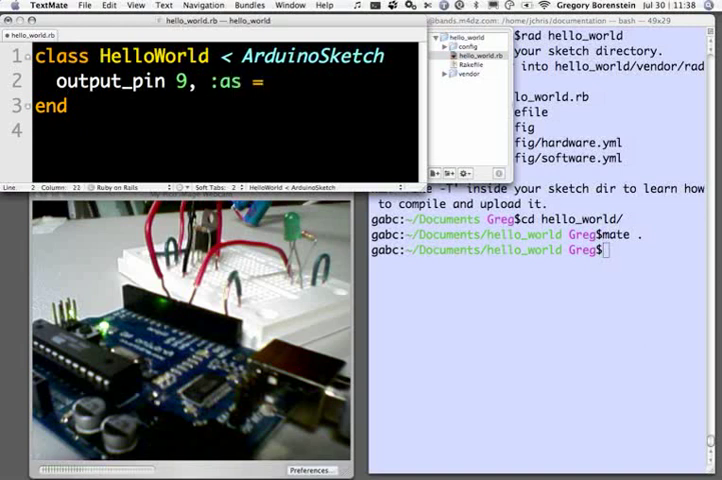
type("> :led")
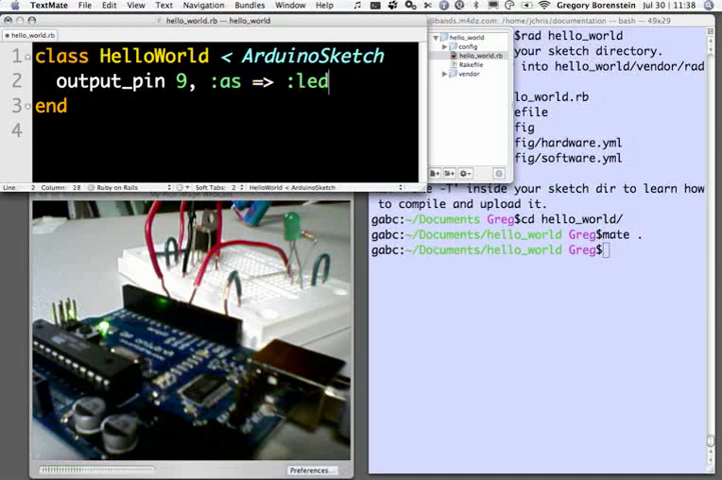
key("Return")
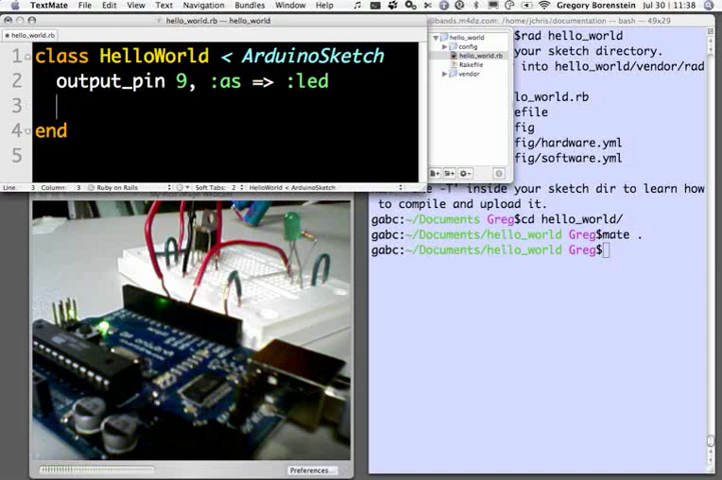
Step: Define a loop method calling 'blink led, 500' to flash the LED every 500 ms
type("loop")
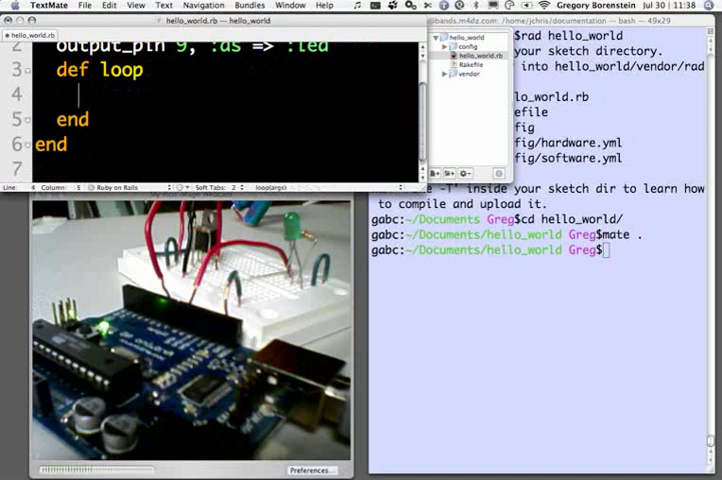
type("class HelloWorld < ArduinoSketch")
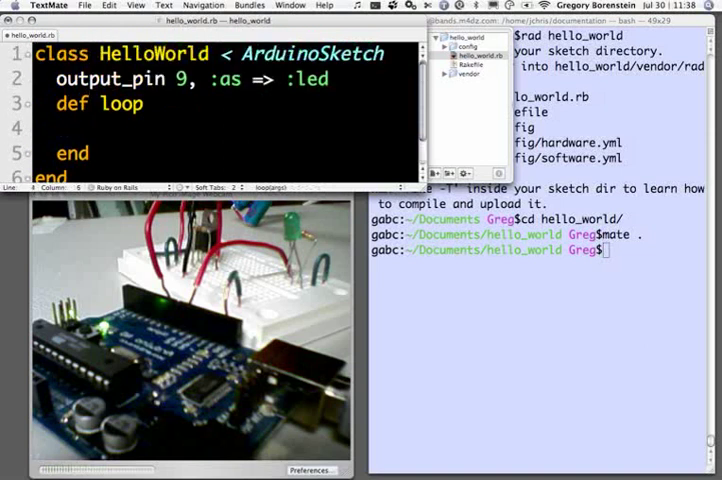
type("blink led, 500")
left_click(540, 250)
type("rake make:uplo")
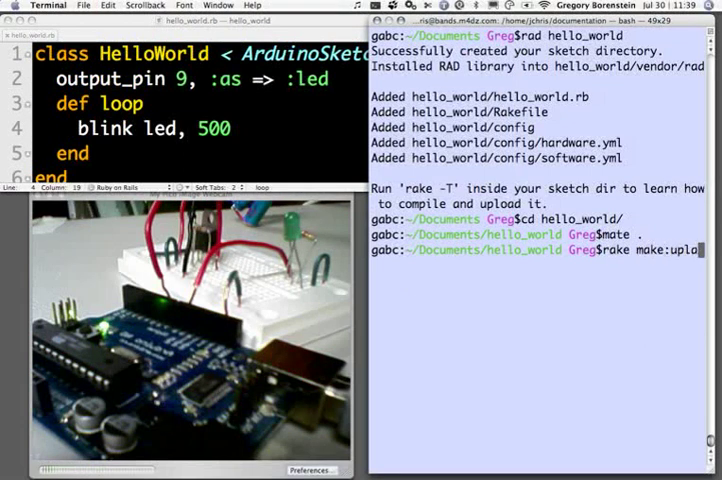
Step: Run 'rake make:upload' to compile the sketch and upload it to the Arduino
type("d")
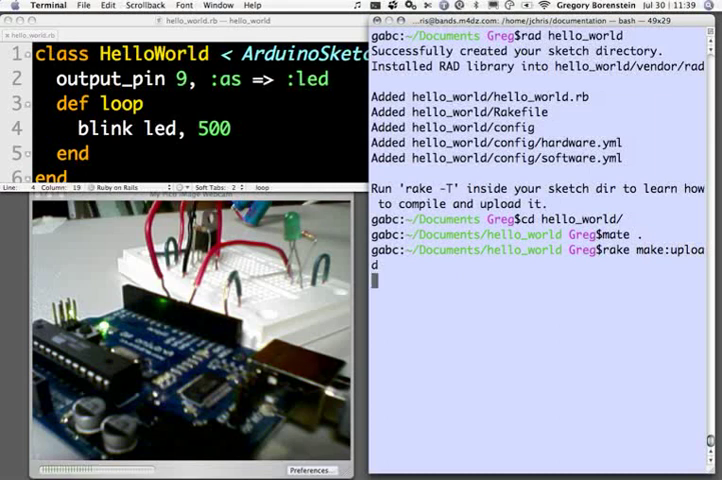
key("Return")
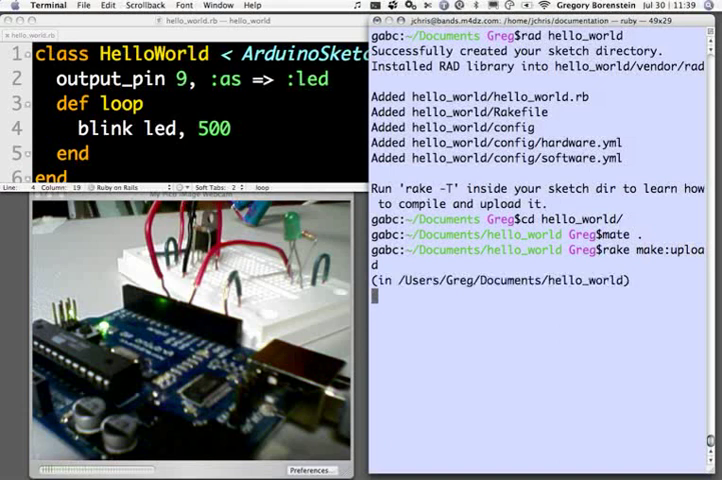